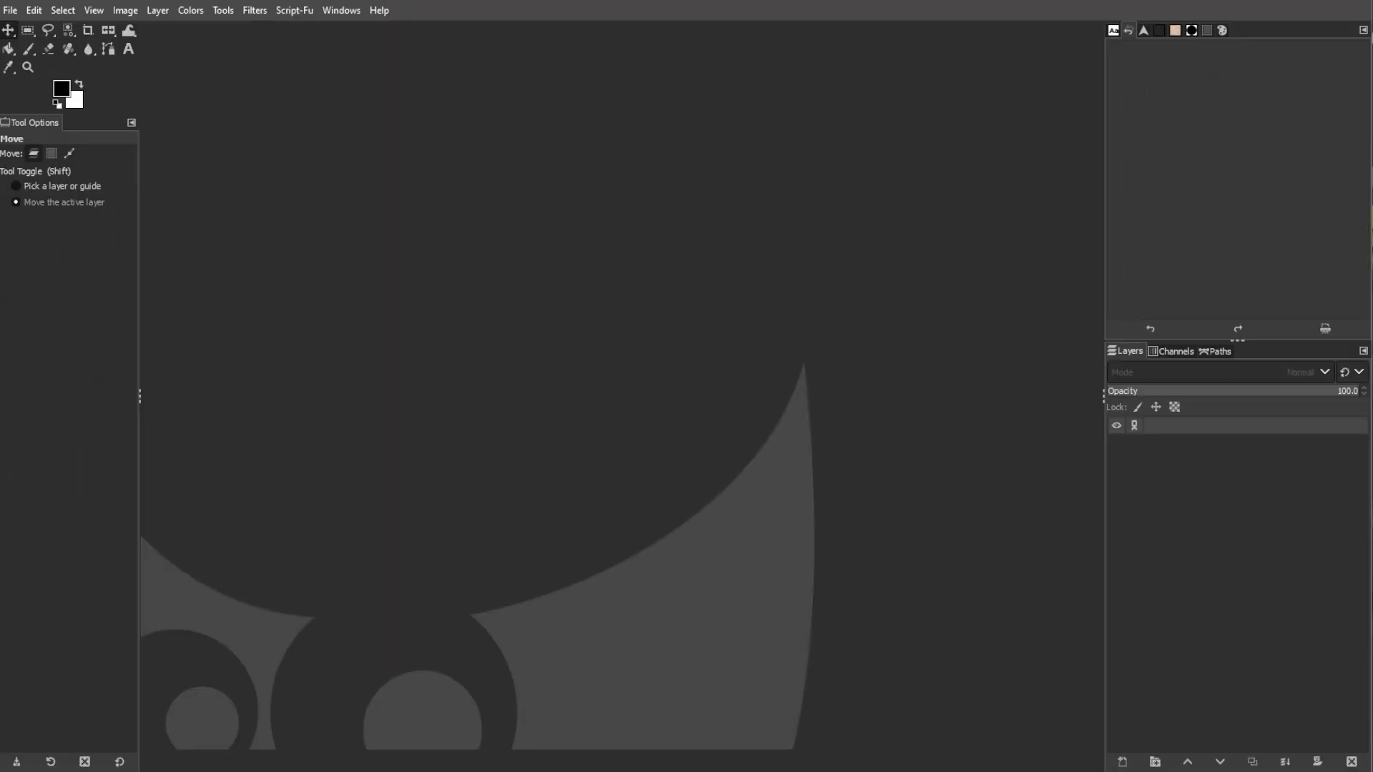
Start a new image in inches, width 3.6 and height about 2.1 for the business card
left_click(9, 9)
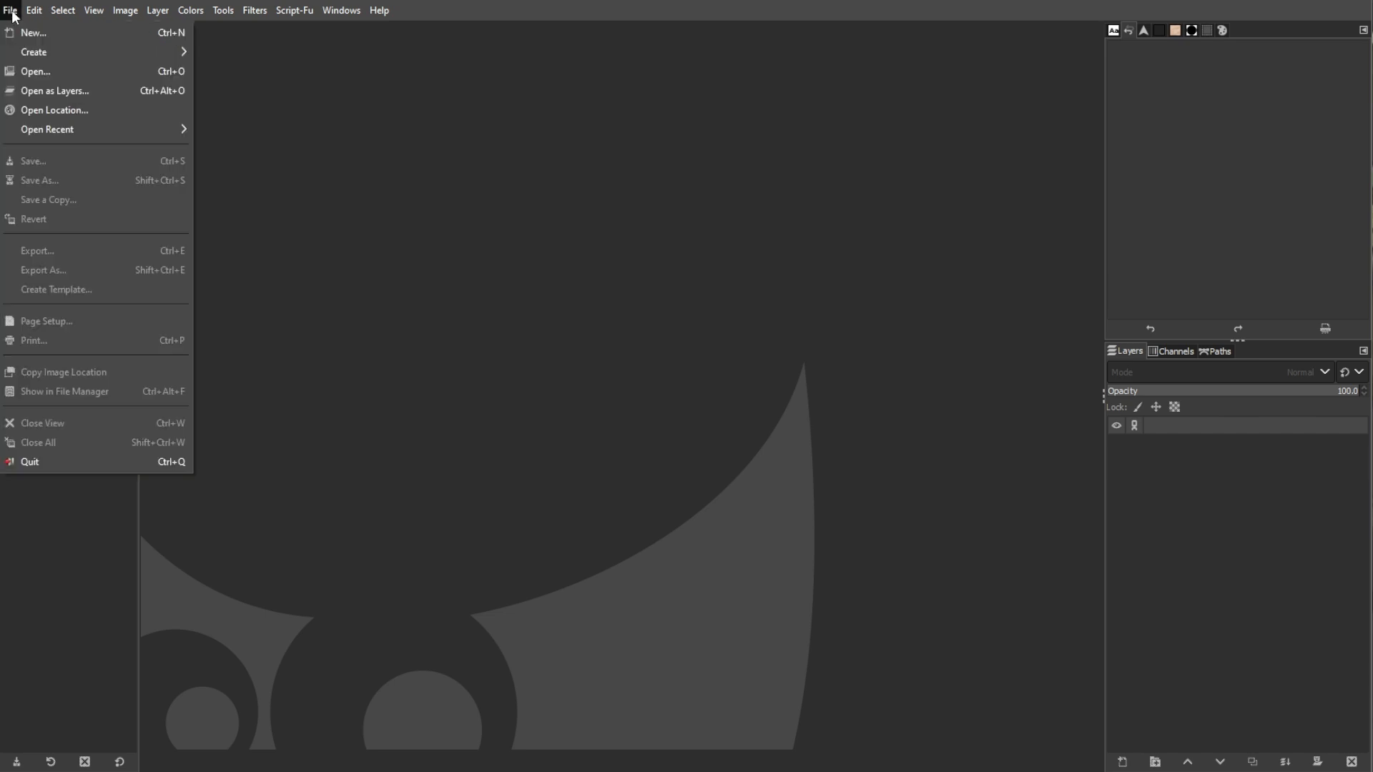
left_click(36, 31)
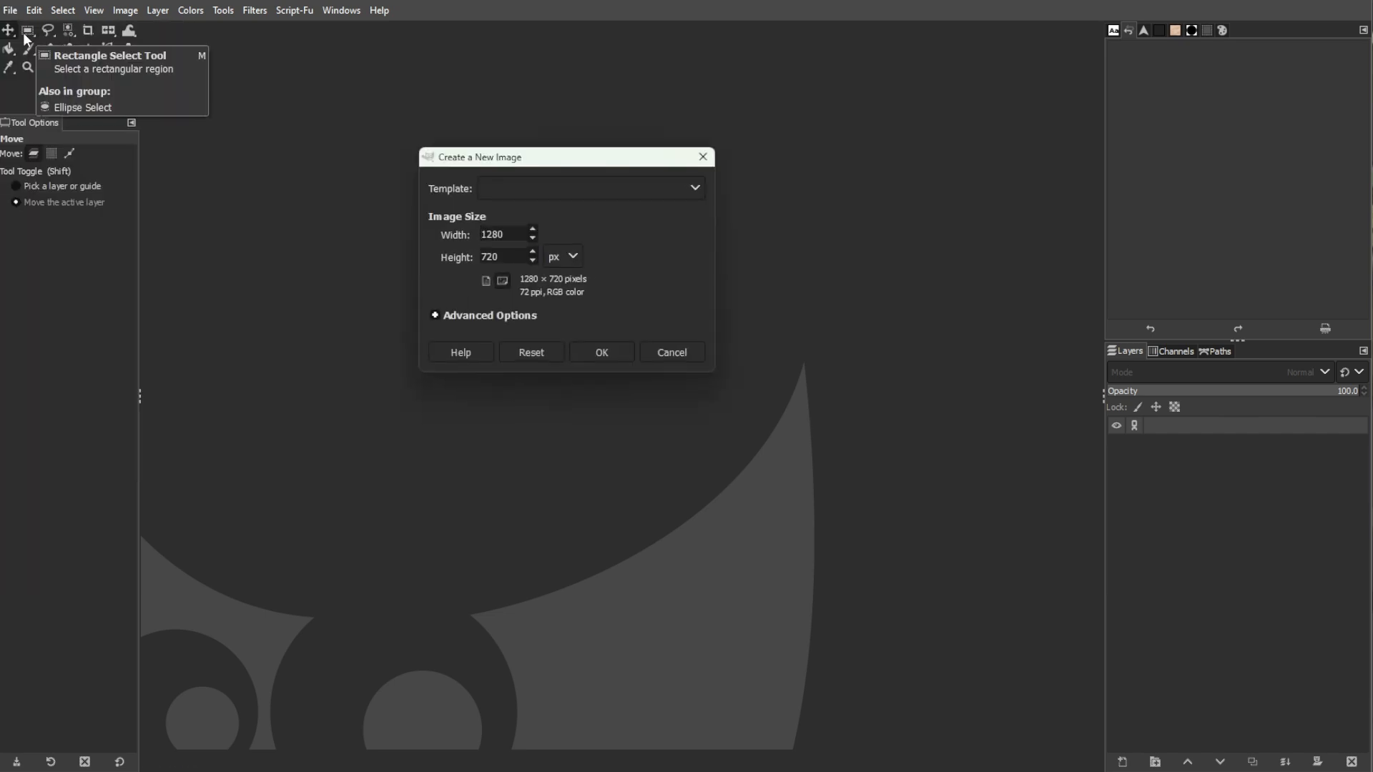
left_click(577, 255)
type("3.500")
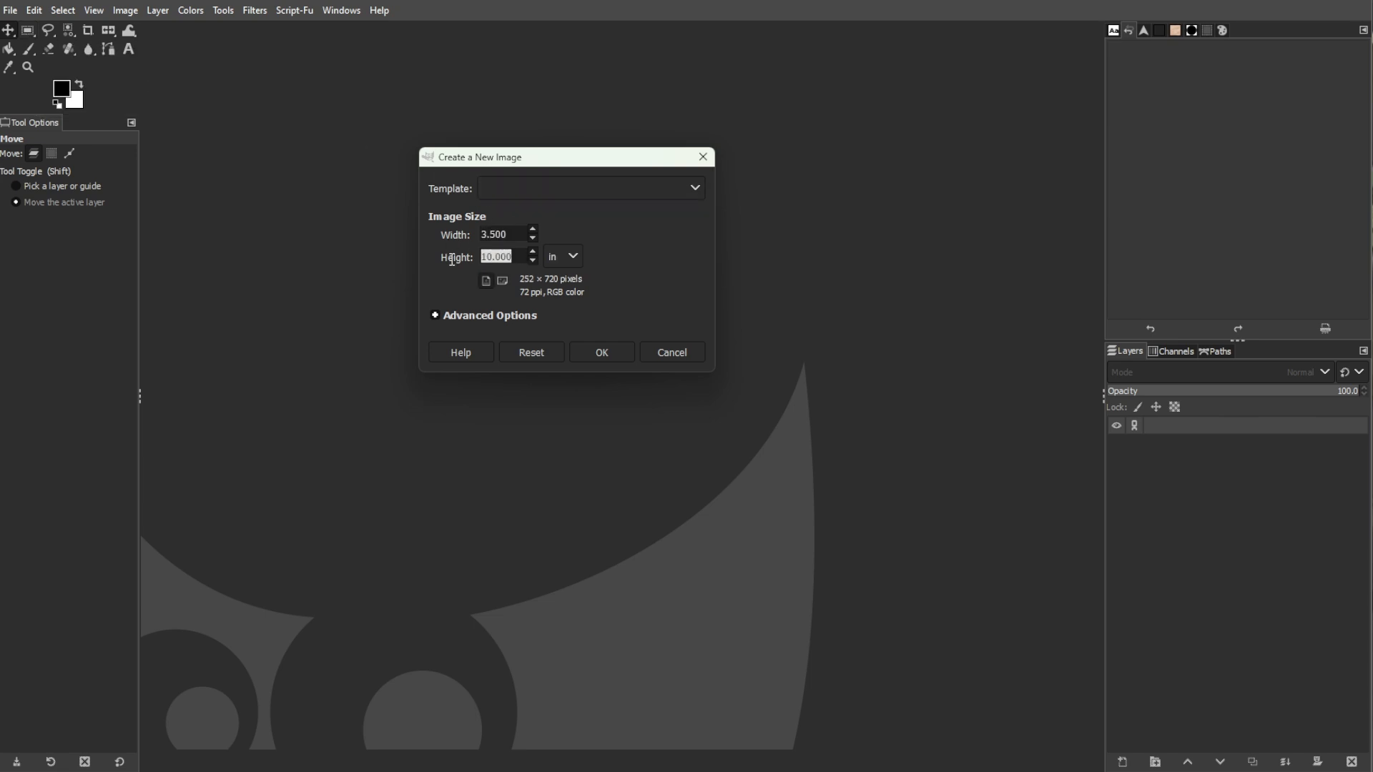
type("2.000")
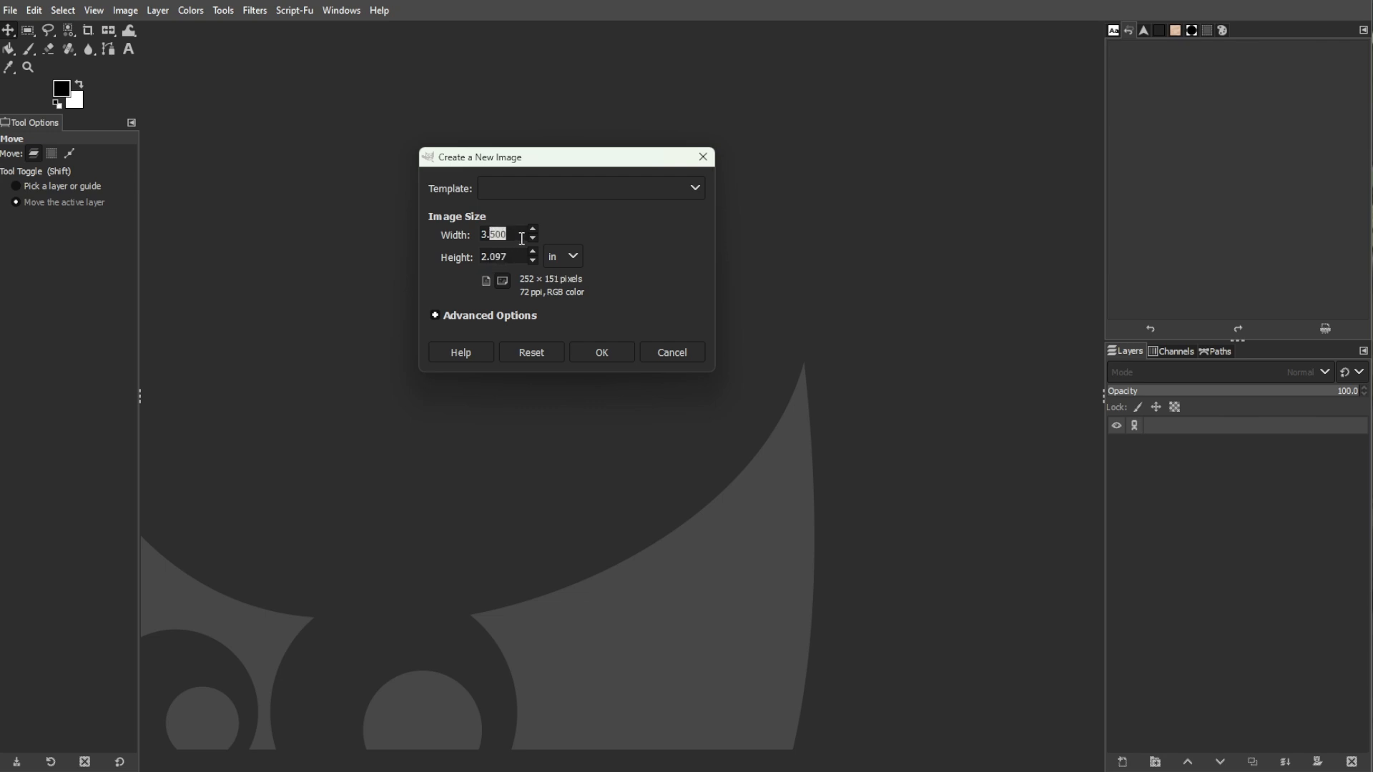
type("3.6")
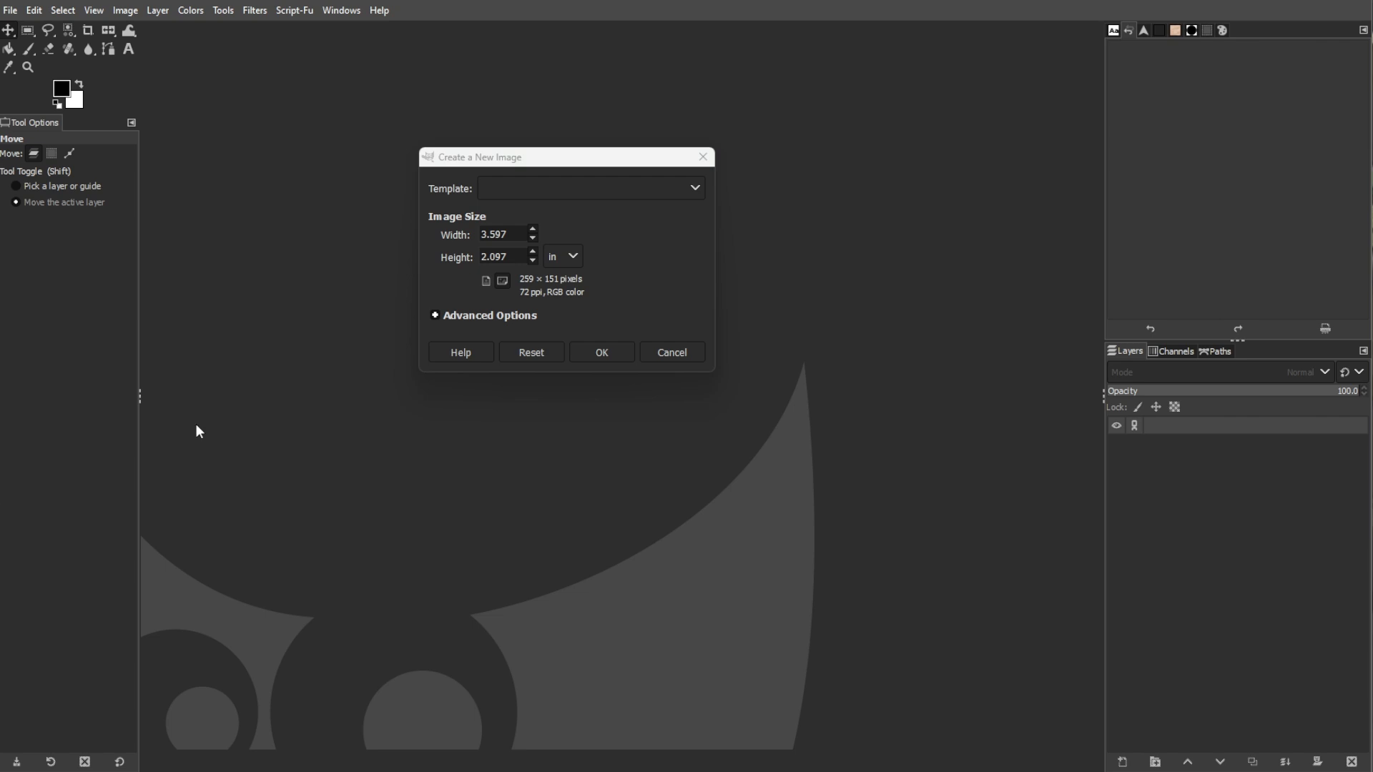
left_click(502, 234)
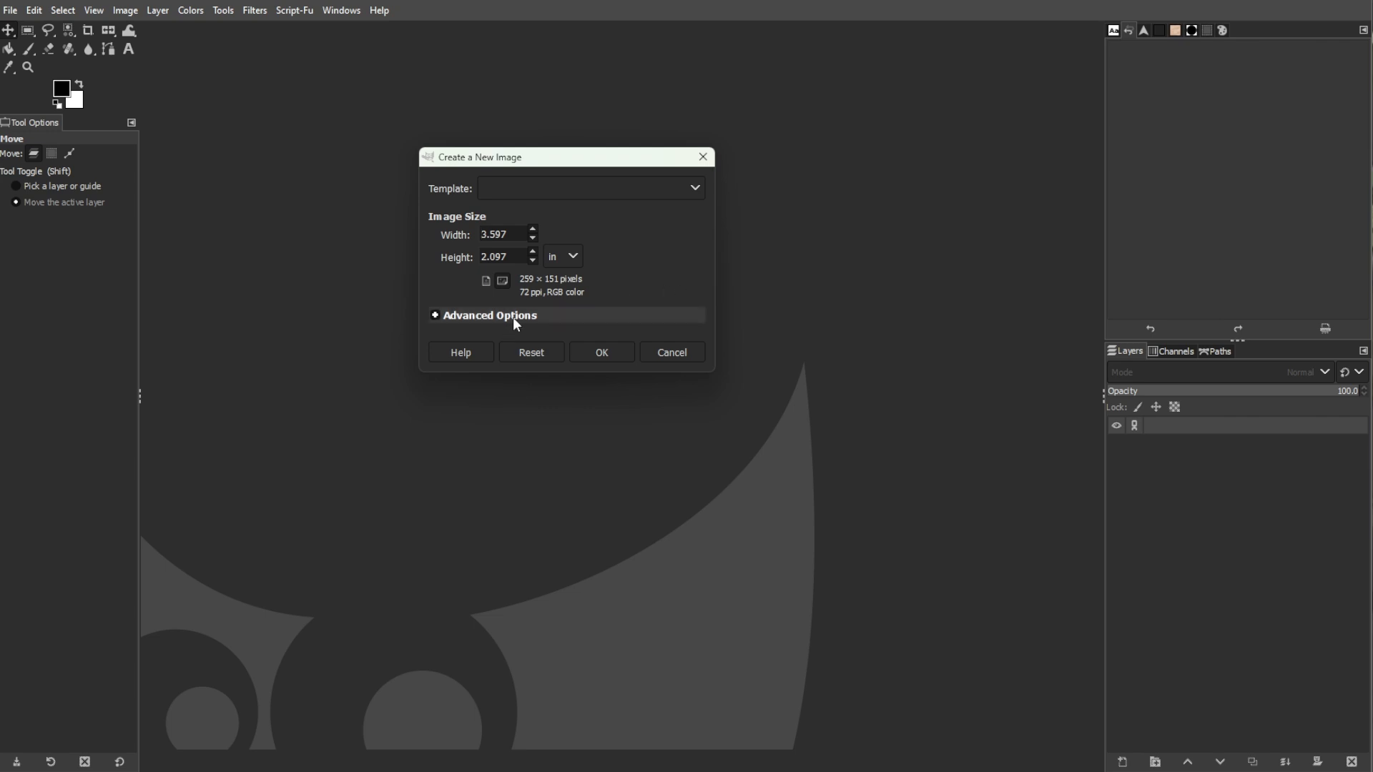
Set X/Y resolution to 300 pixels/in under Advanced Options and create the blank white canvas
left_click(489, 315)
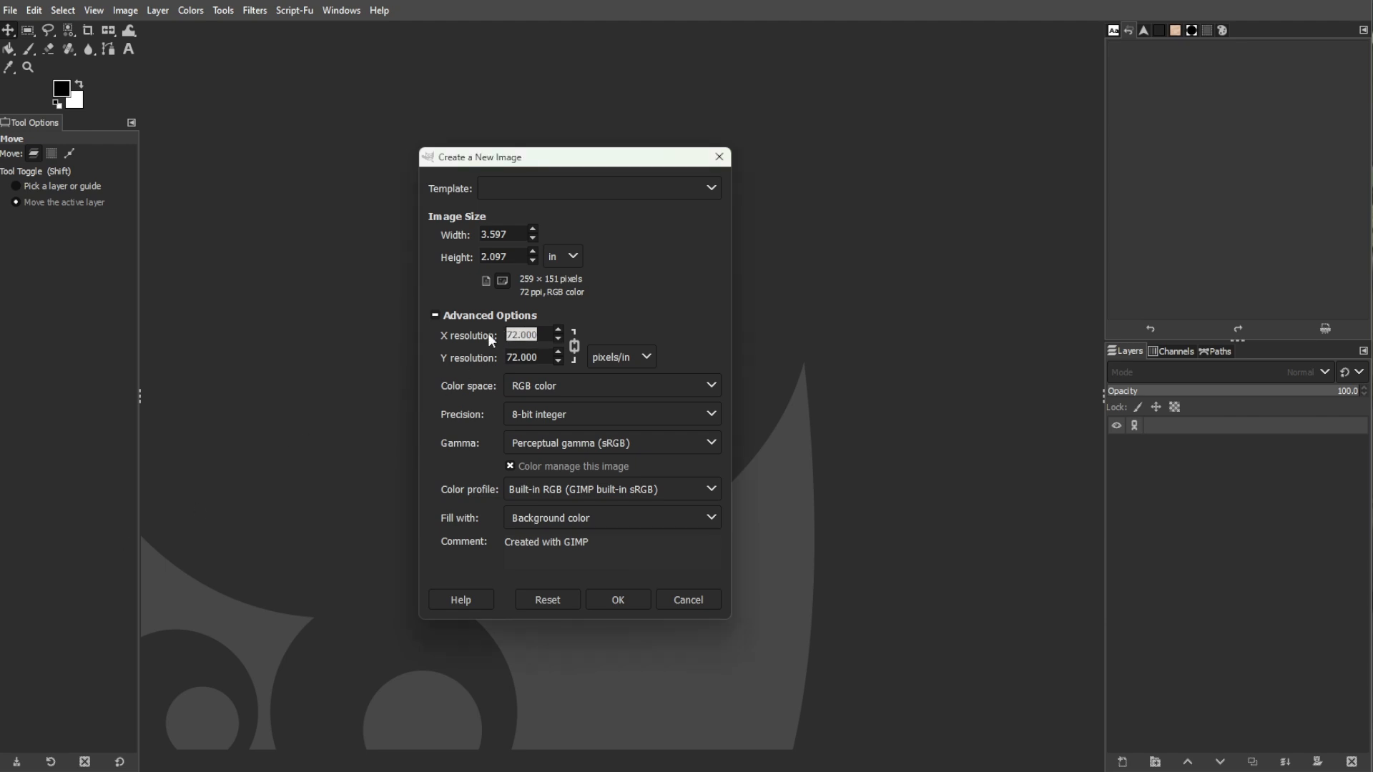
type("300")
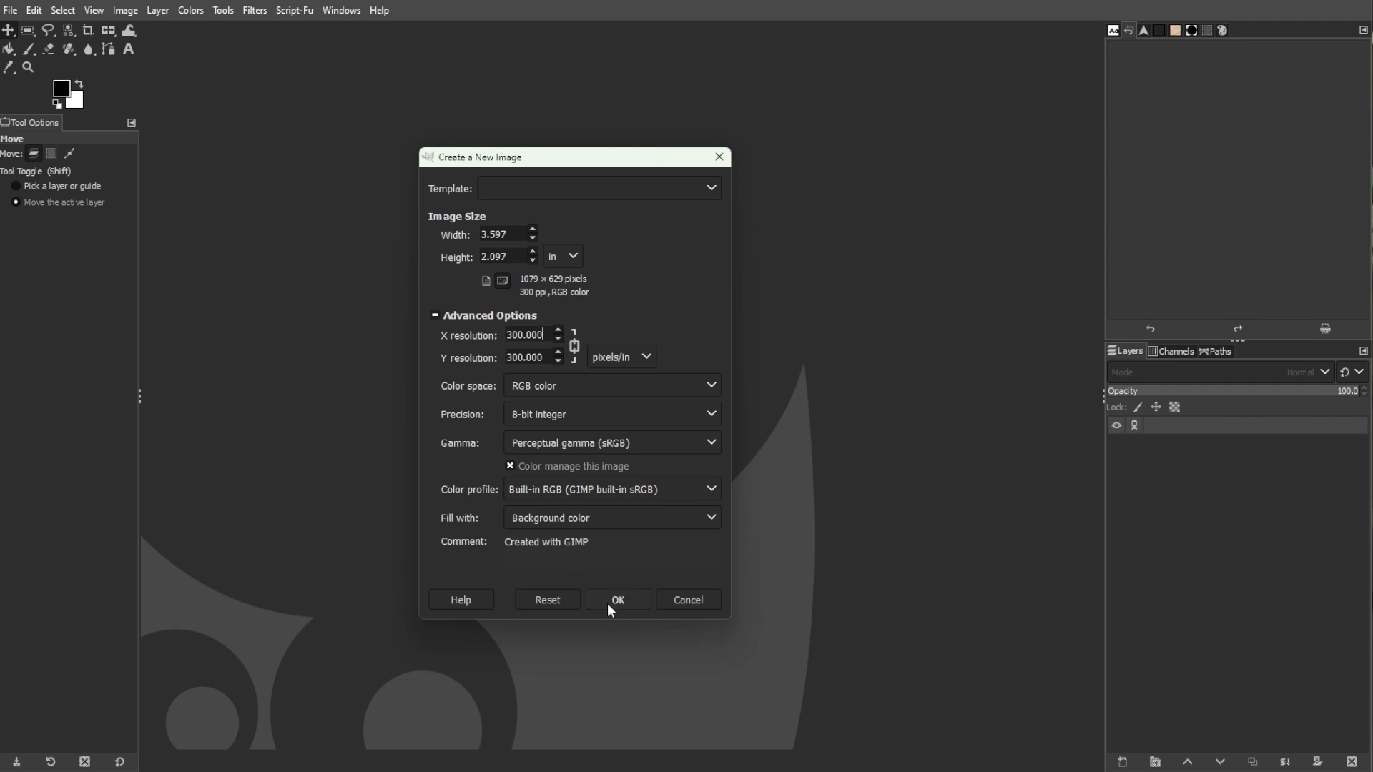
left_click(618, 599)
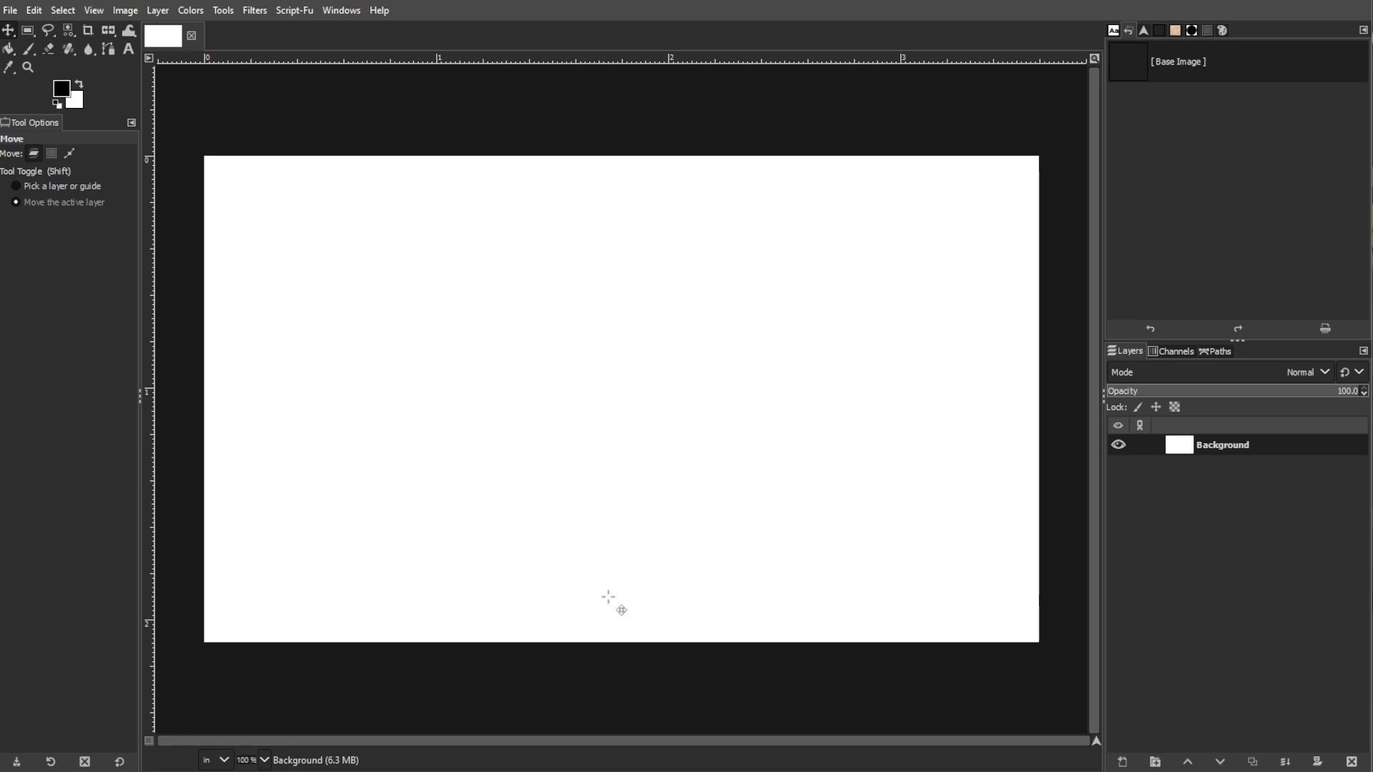
mouse_move(469, 429)
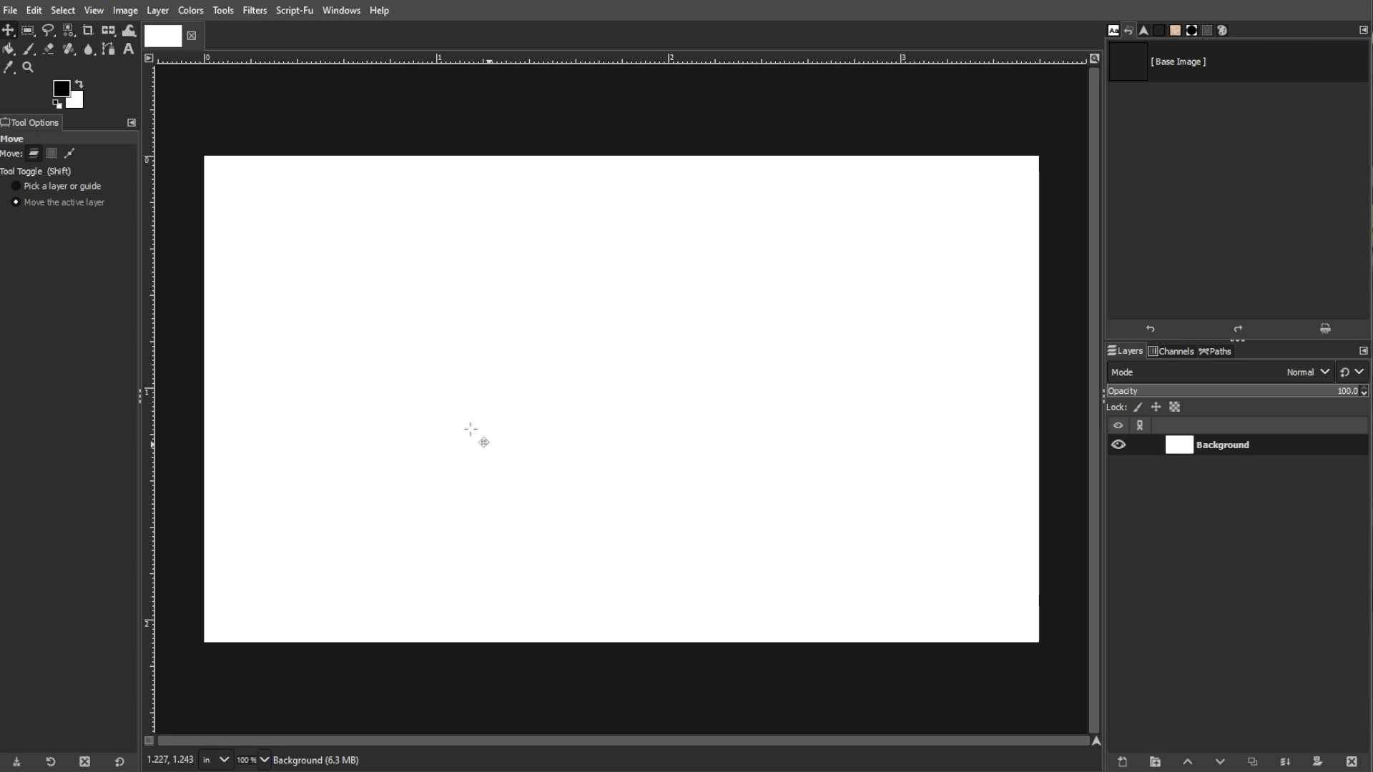
Add a new layer named Visible above Background via Layer > New from Visible
left_click(152, 12)
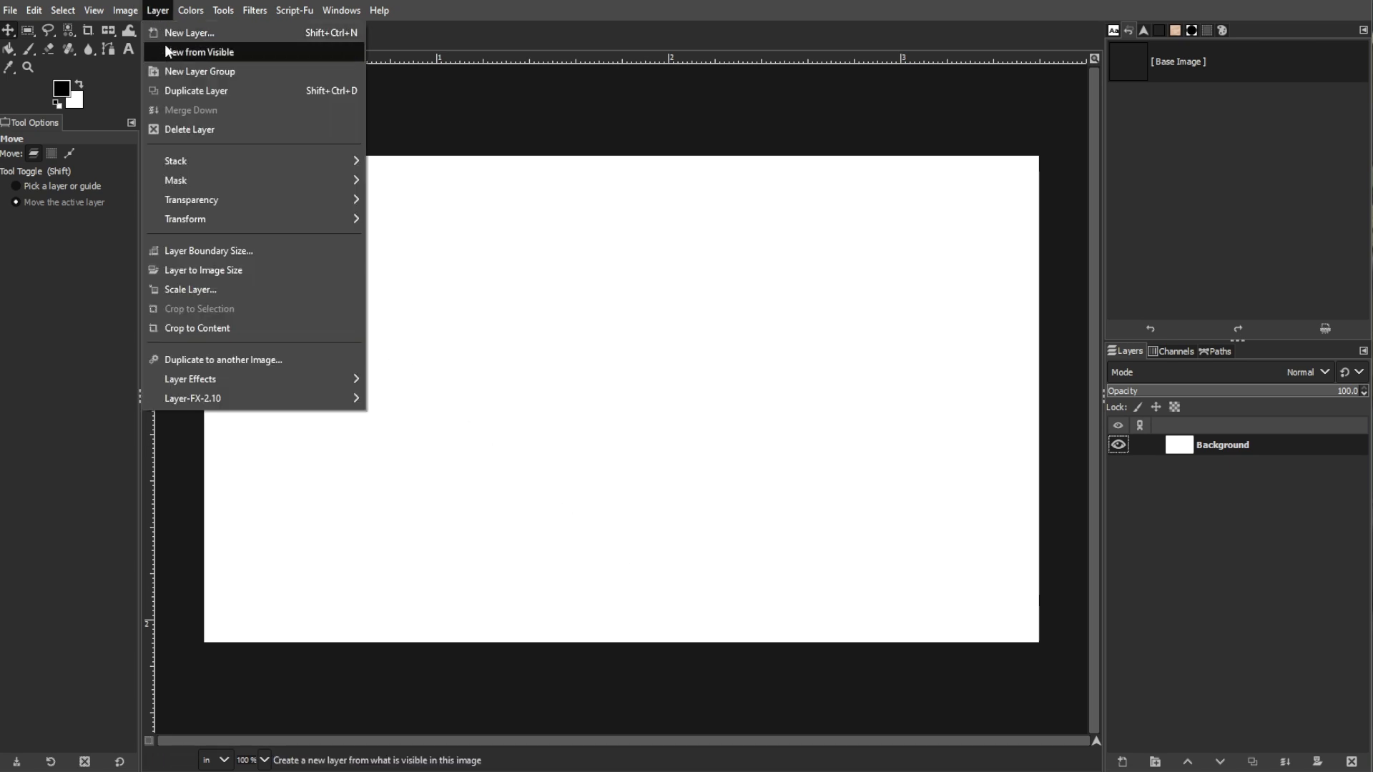
left_click(205, 51)
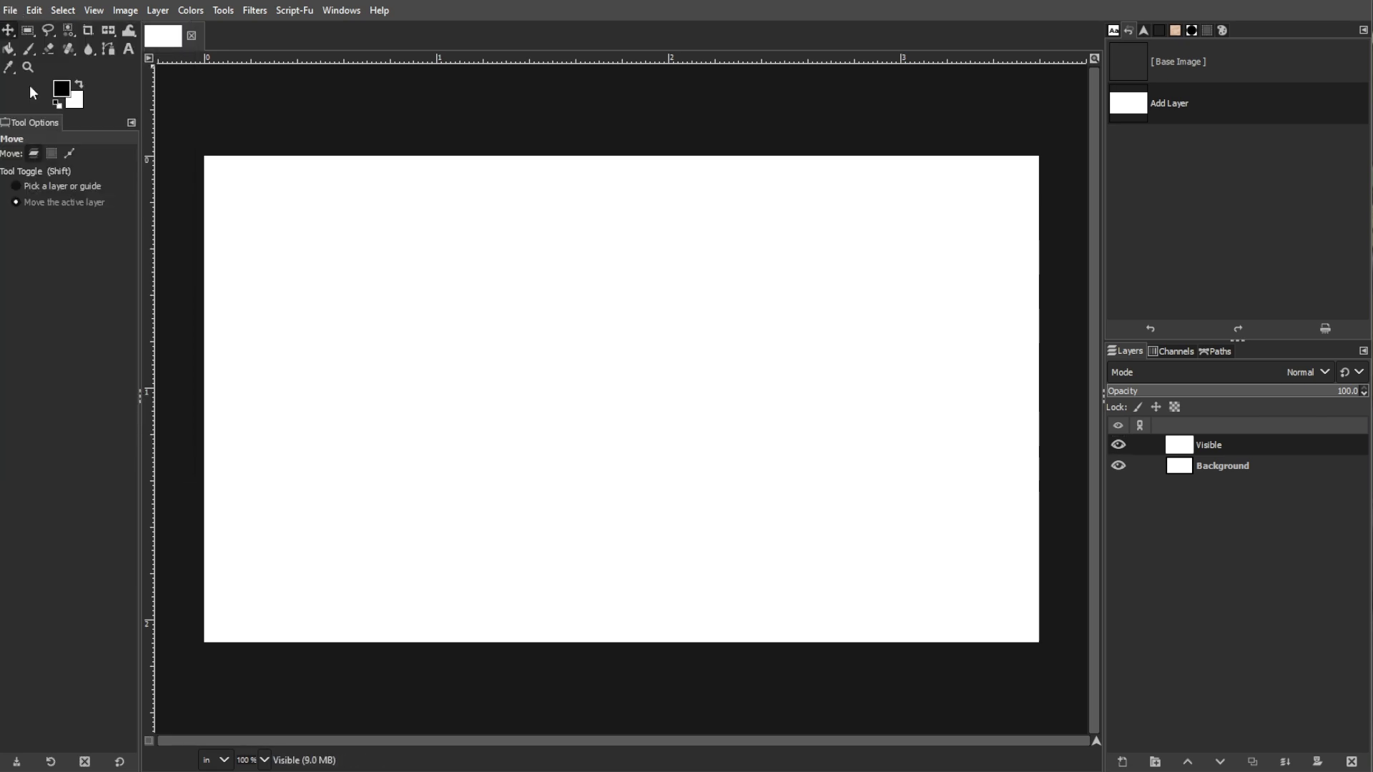
mouse_move(32, 91)
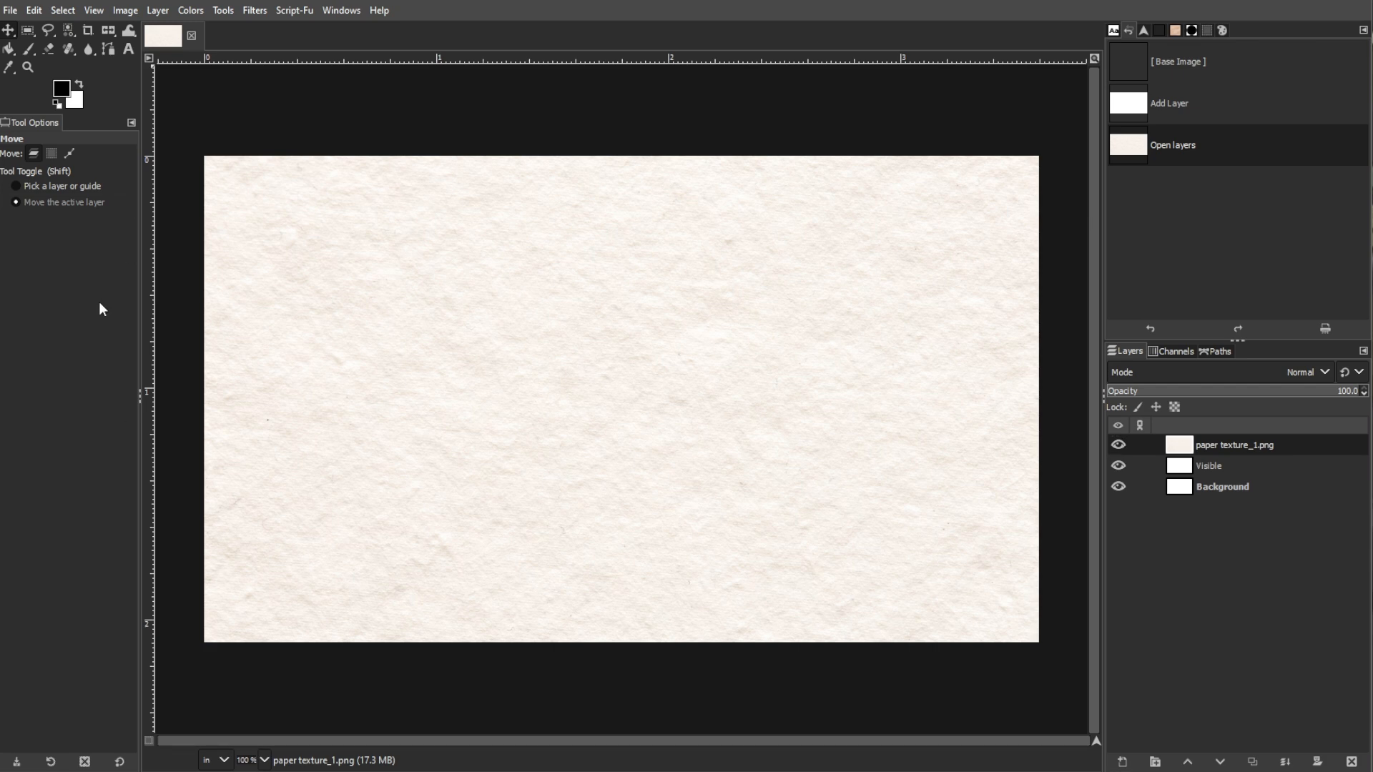
Begin transforming the cream paper texture layer to stretch it over the whole card
left_click(110, 28)
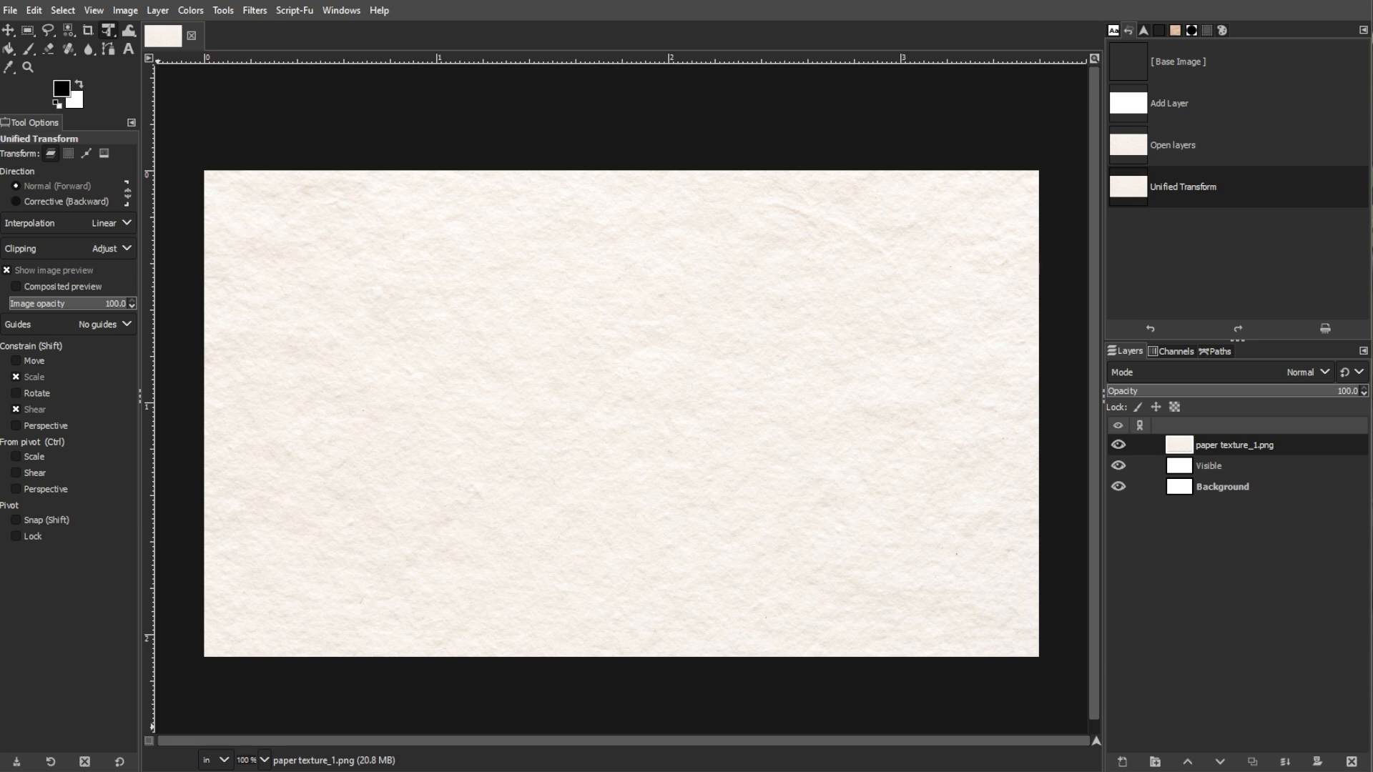
mouse_move(121, 62)
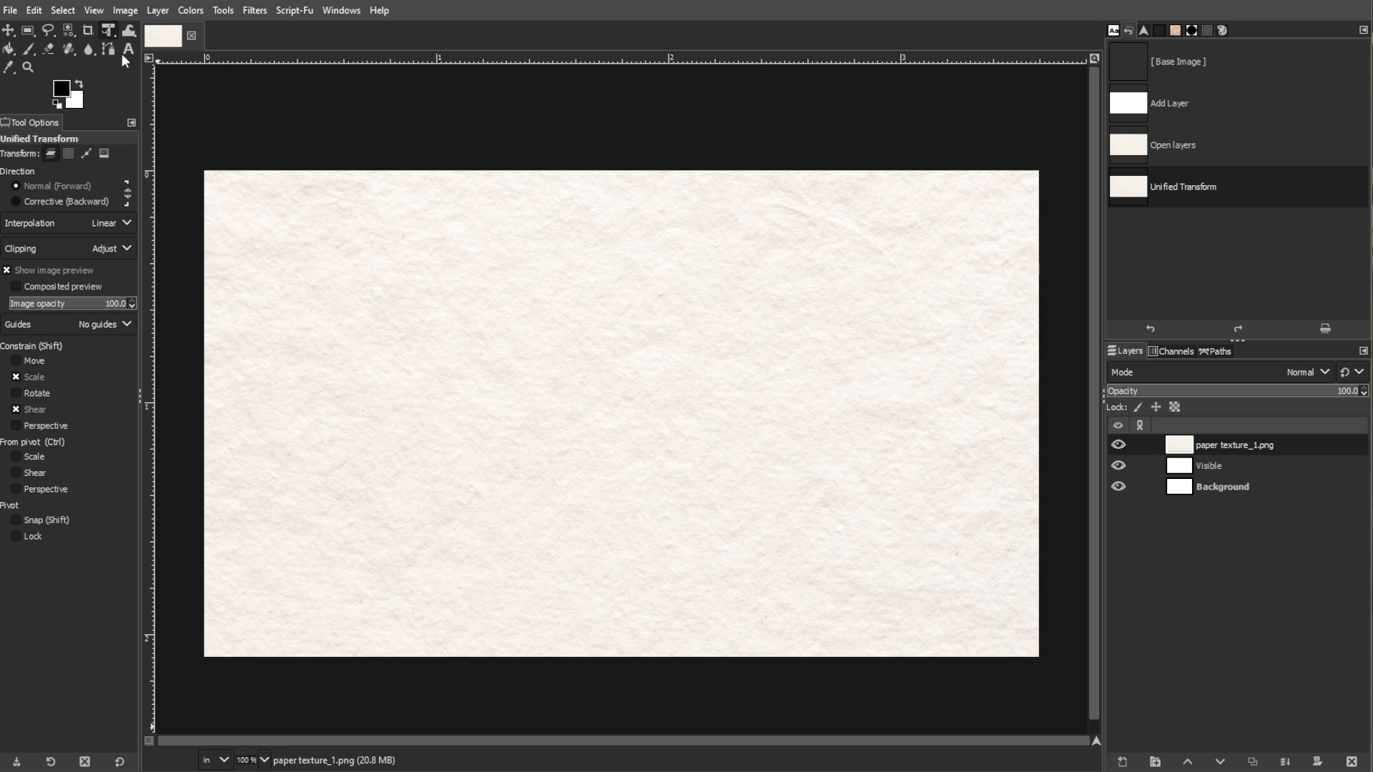
Add a CREATOR CANVAS text box across the upper middle, then hide that title layer
left_click(132, 47)
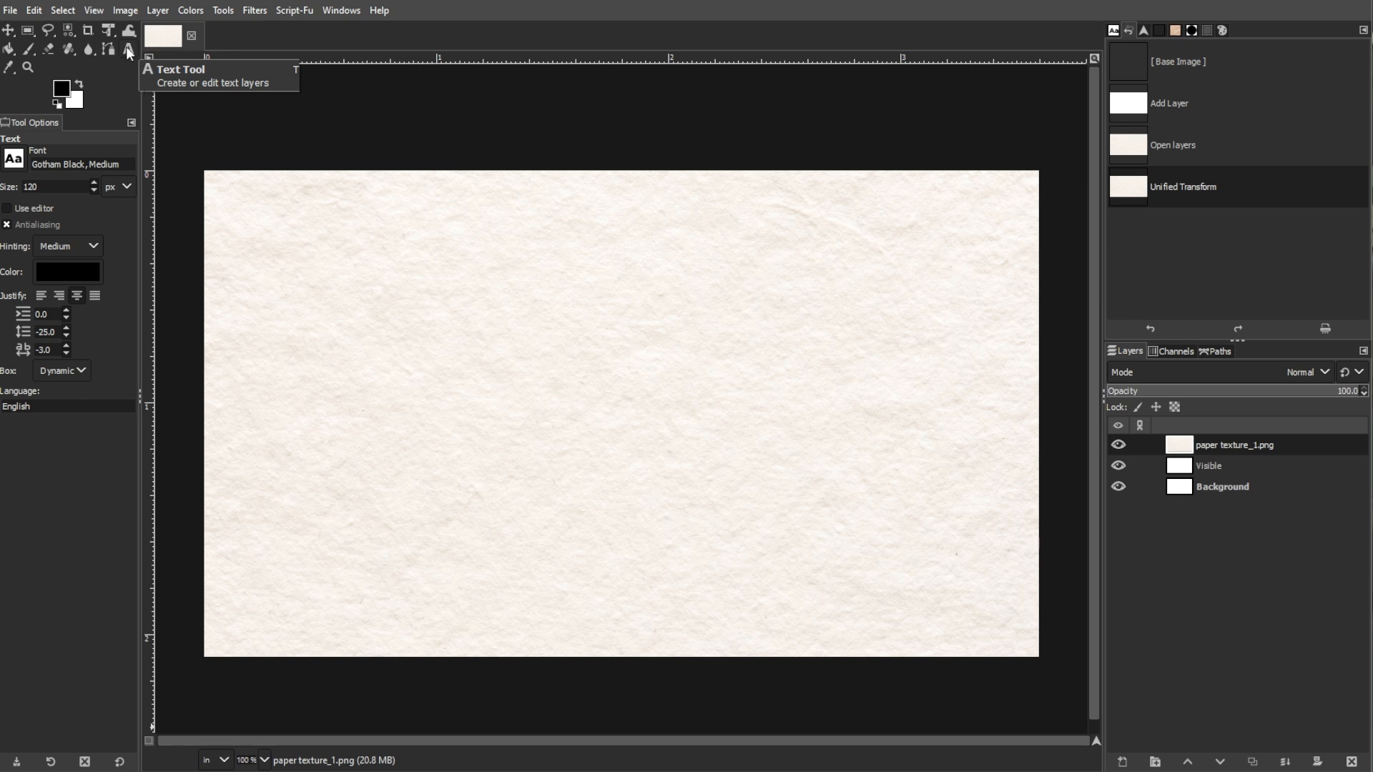
mouse_move(286, 314)
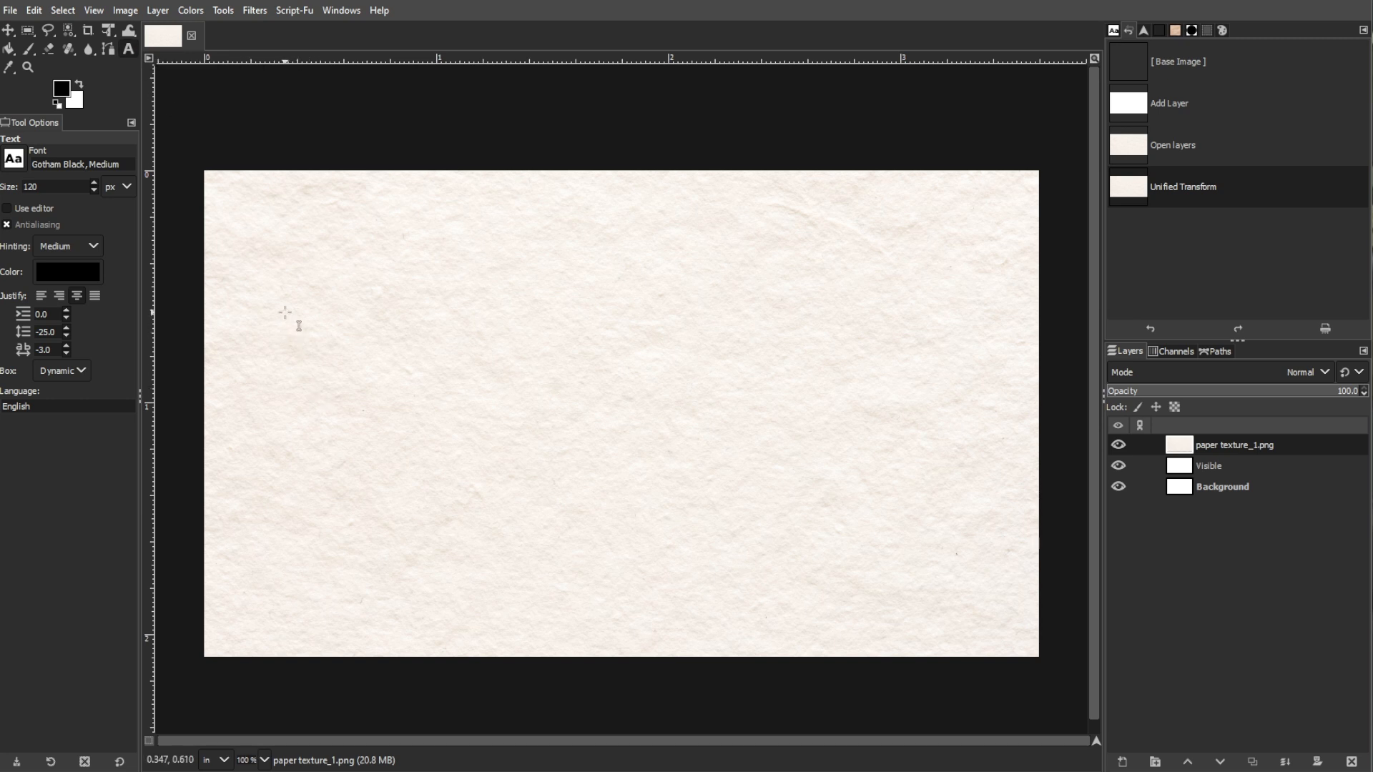
left_click_drag(276, 306, 910, 459)
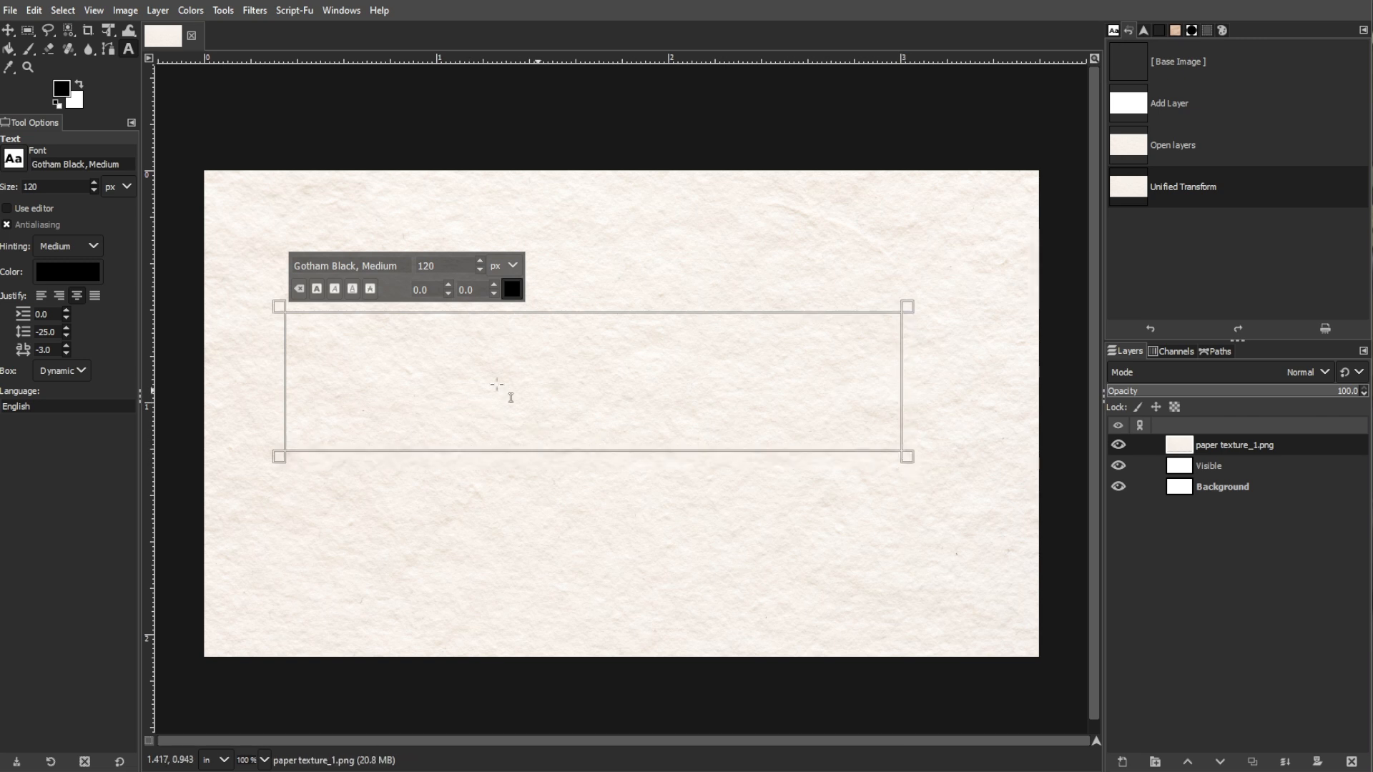
type("Crea")
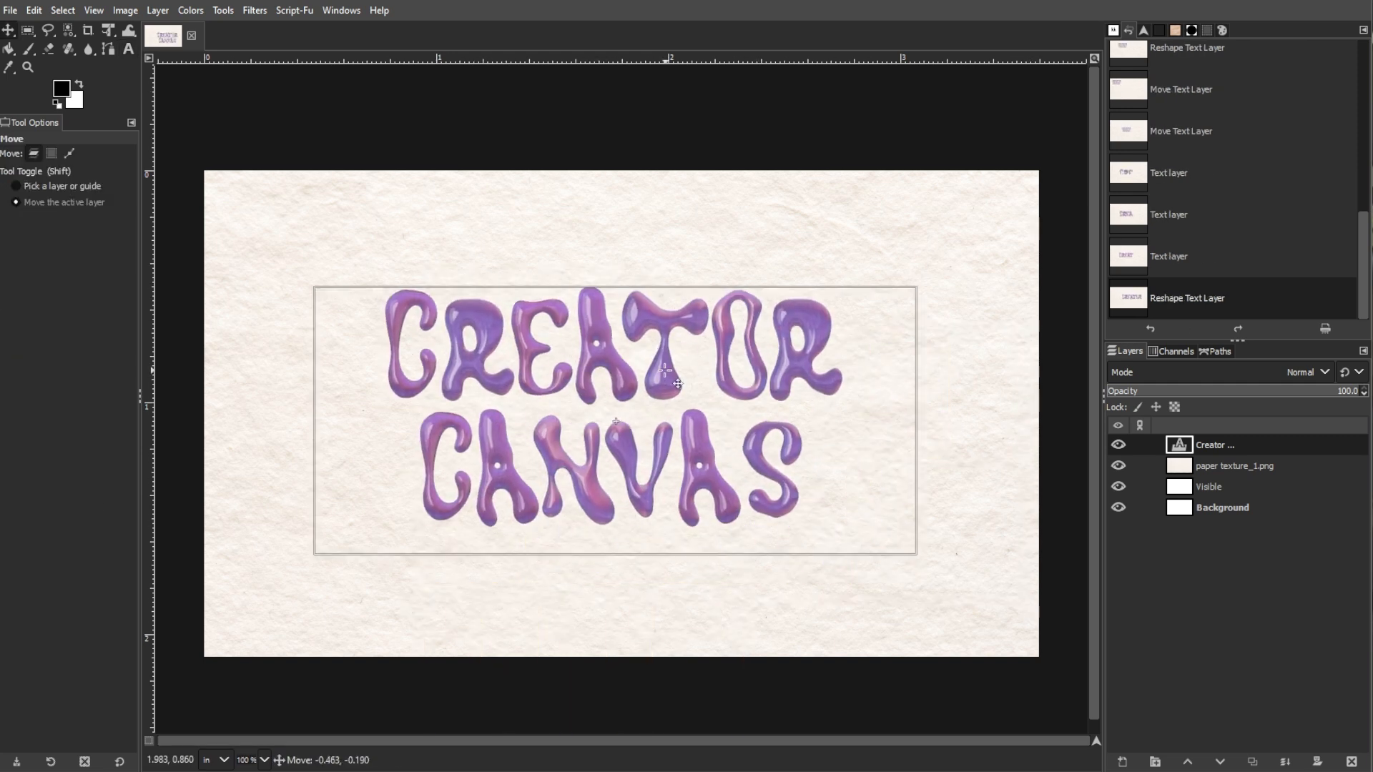
left_click(1119, 444)
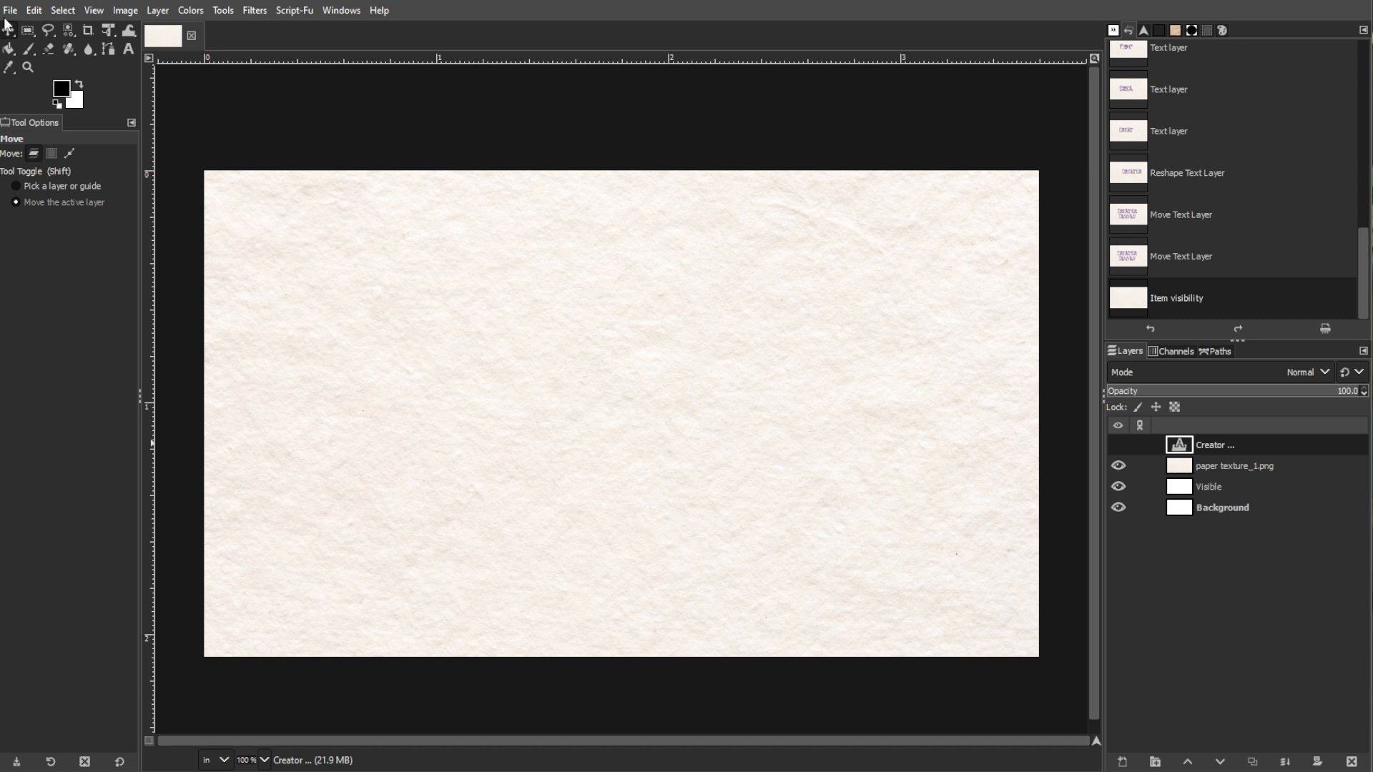
mouse_move(34, 95)
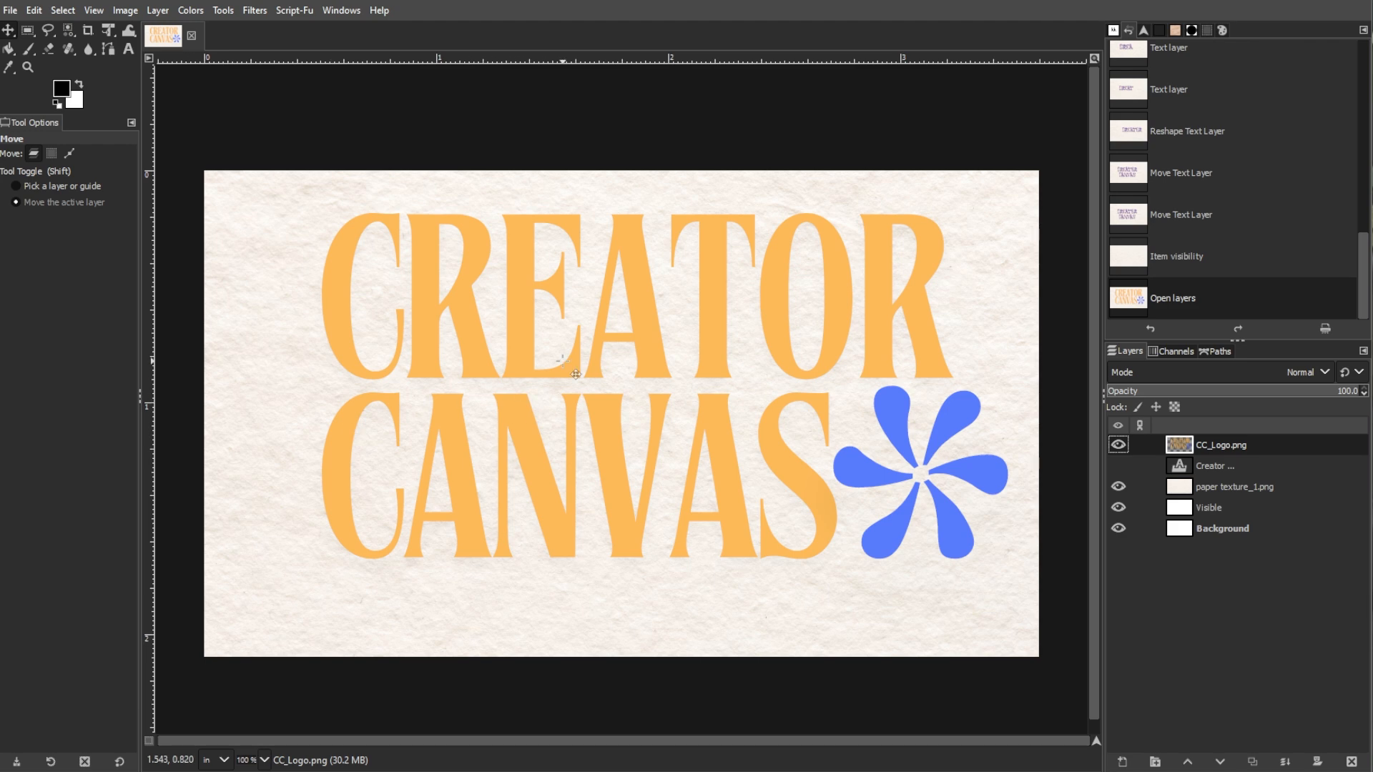
Shrink and reposition the orange CREATOR CANVAS logo toward the card's centre-left
left_click_drag(574, 374, 489, 360)
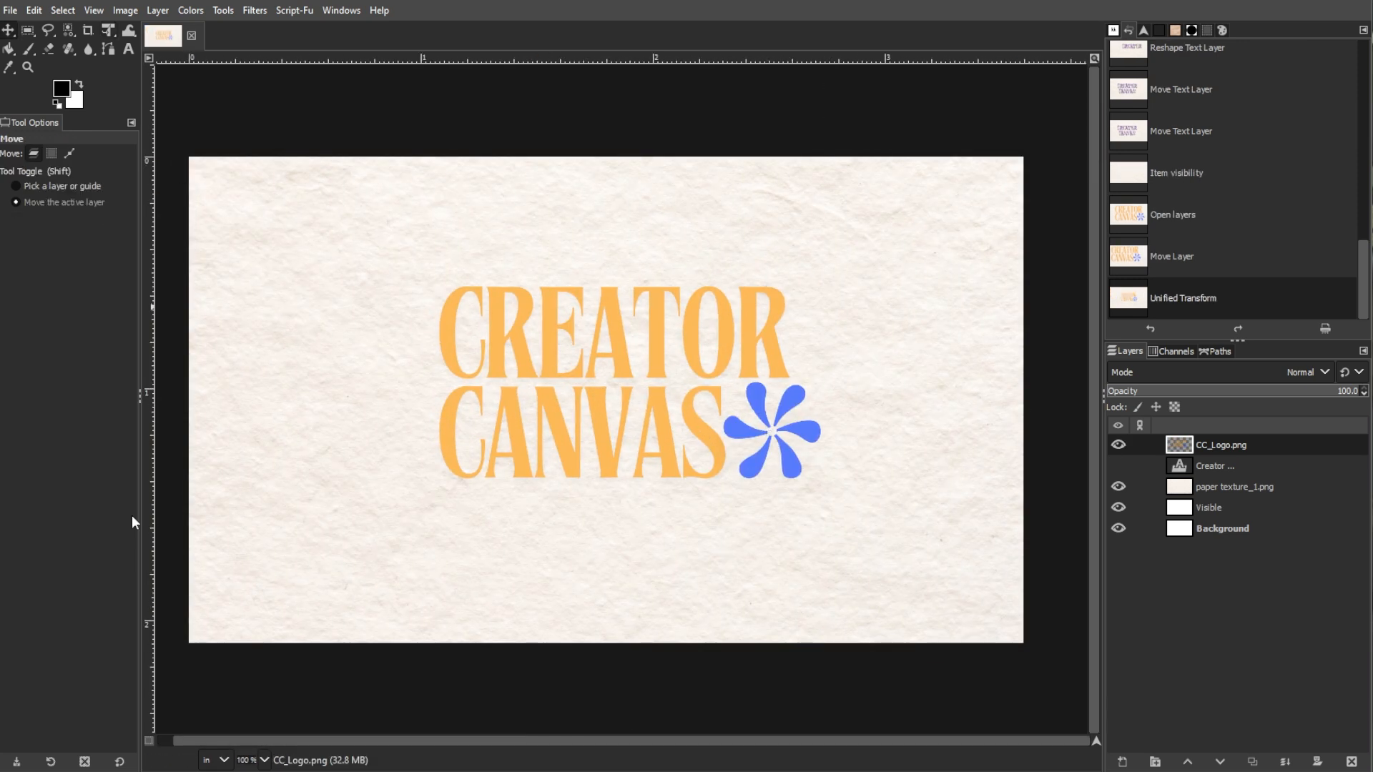
left_click(93, 10)
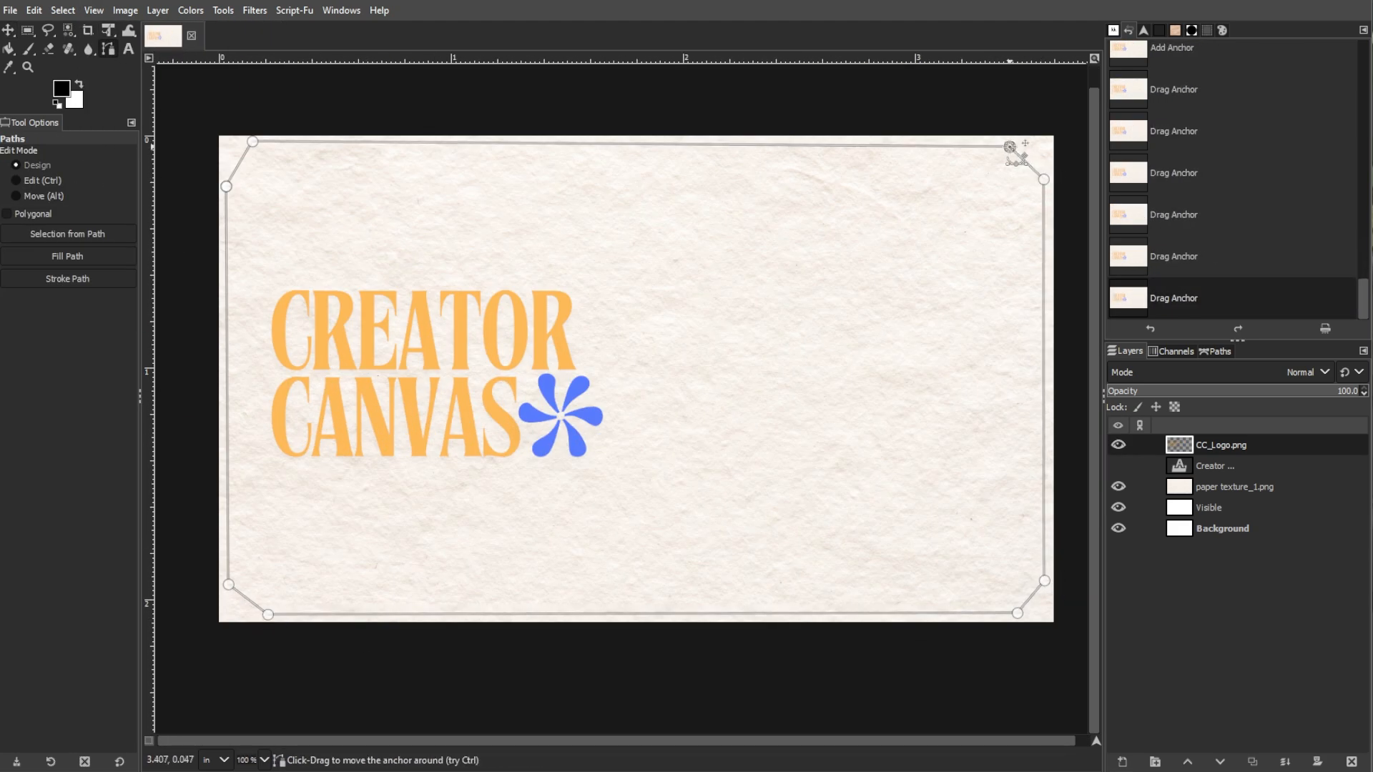
Stroke the border path in orange, lock it, and stroke the vertical divider line in orange
left_click(67, 278)
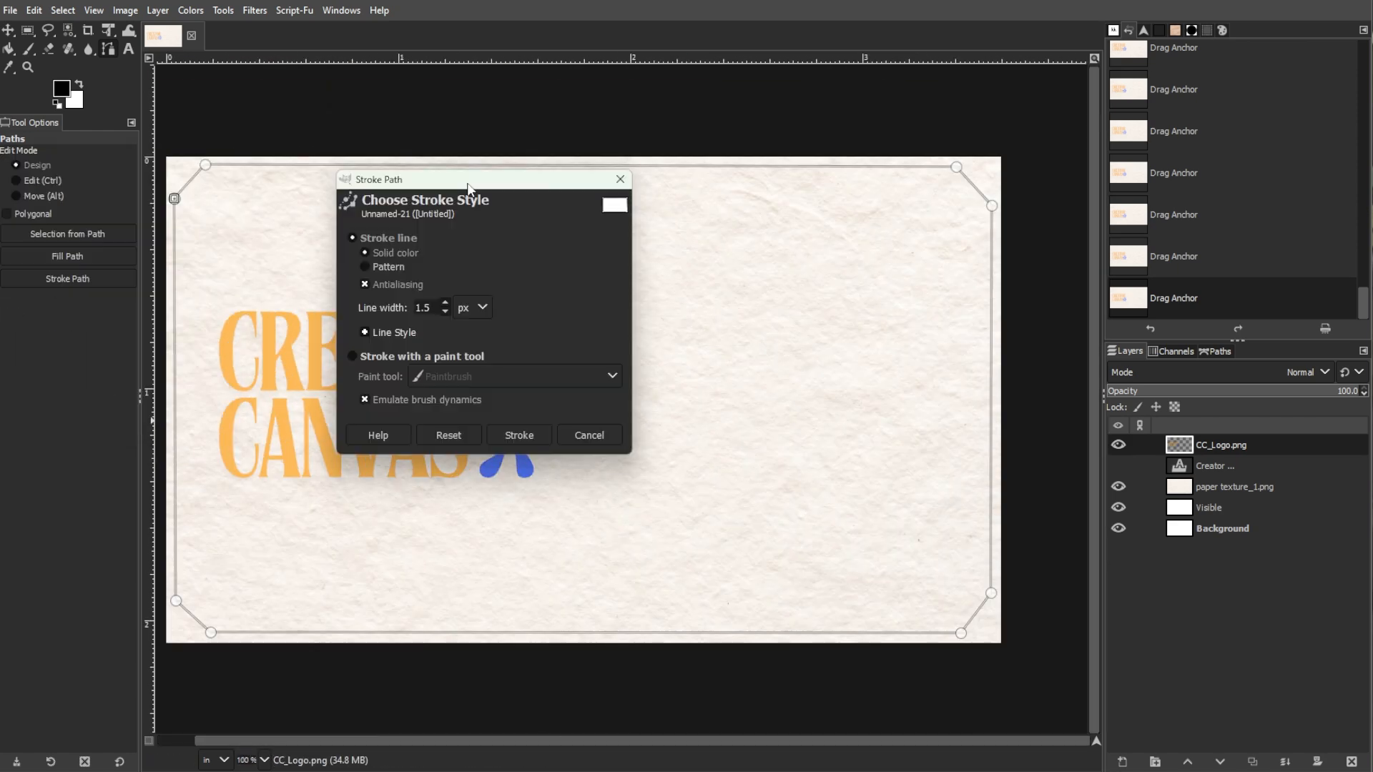
left_click(518, 435)
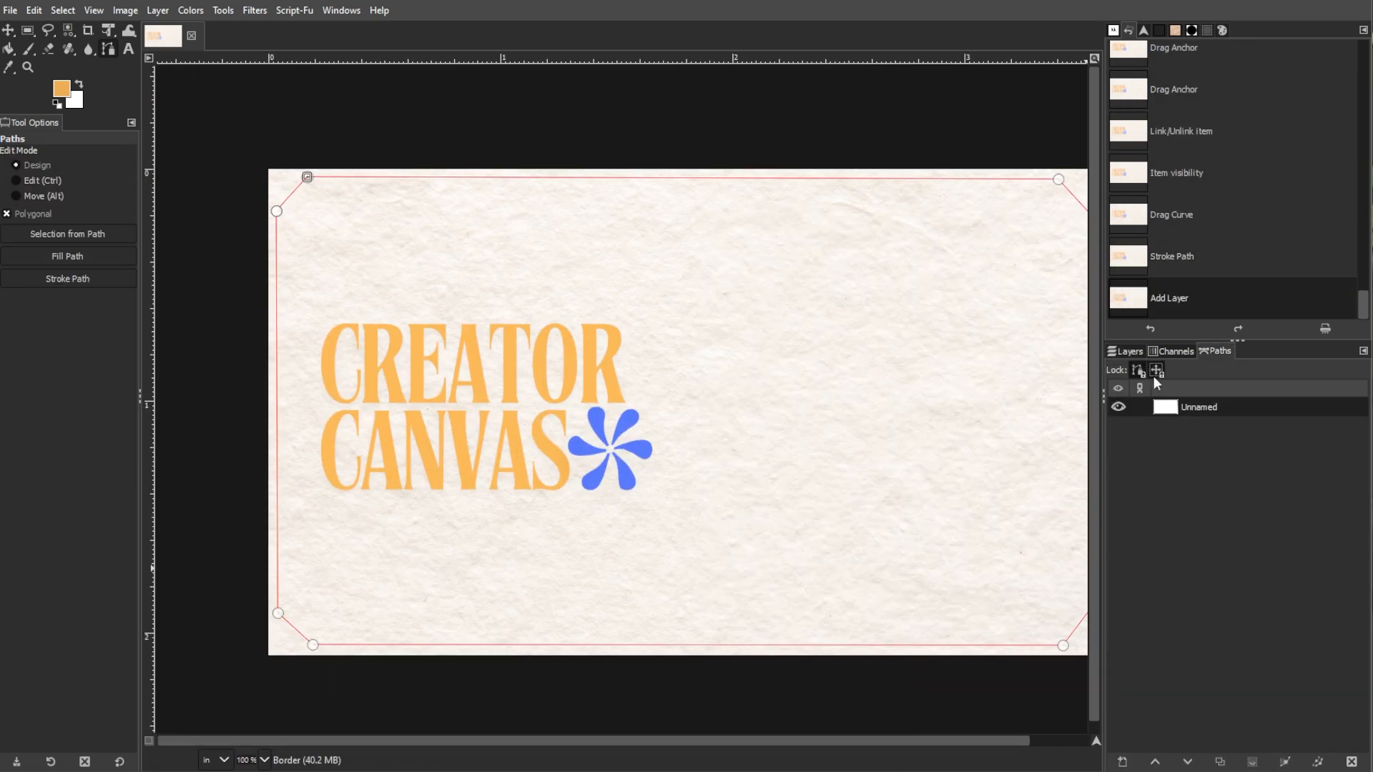
left_click(68, 279)
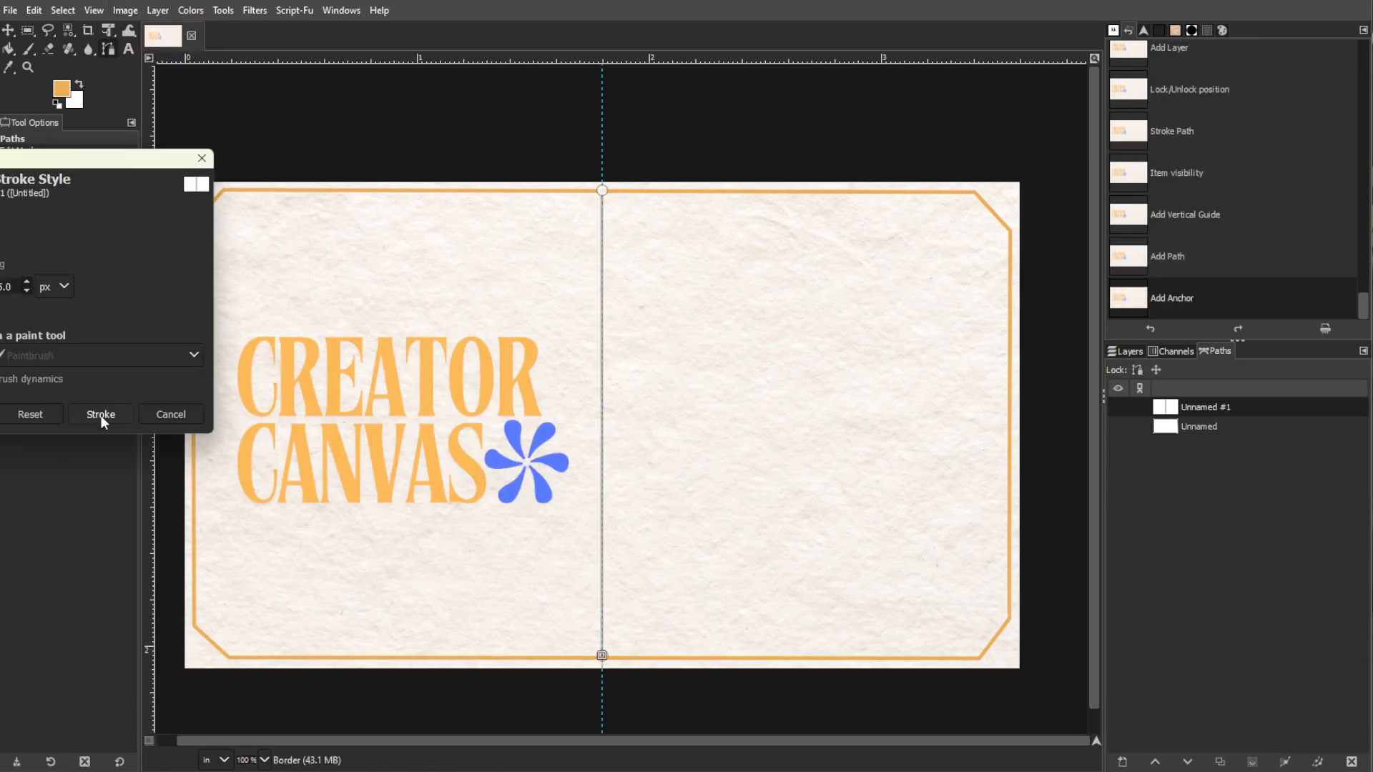
left_click(100, 414)
type("youtub")
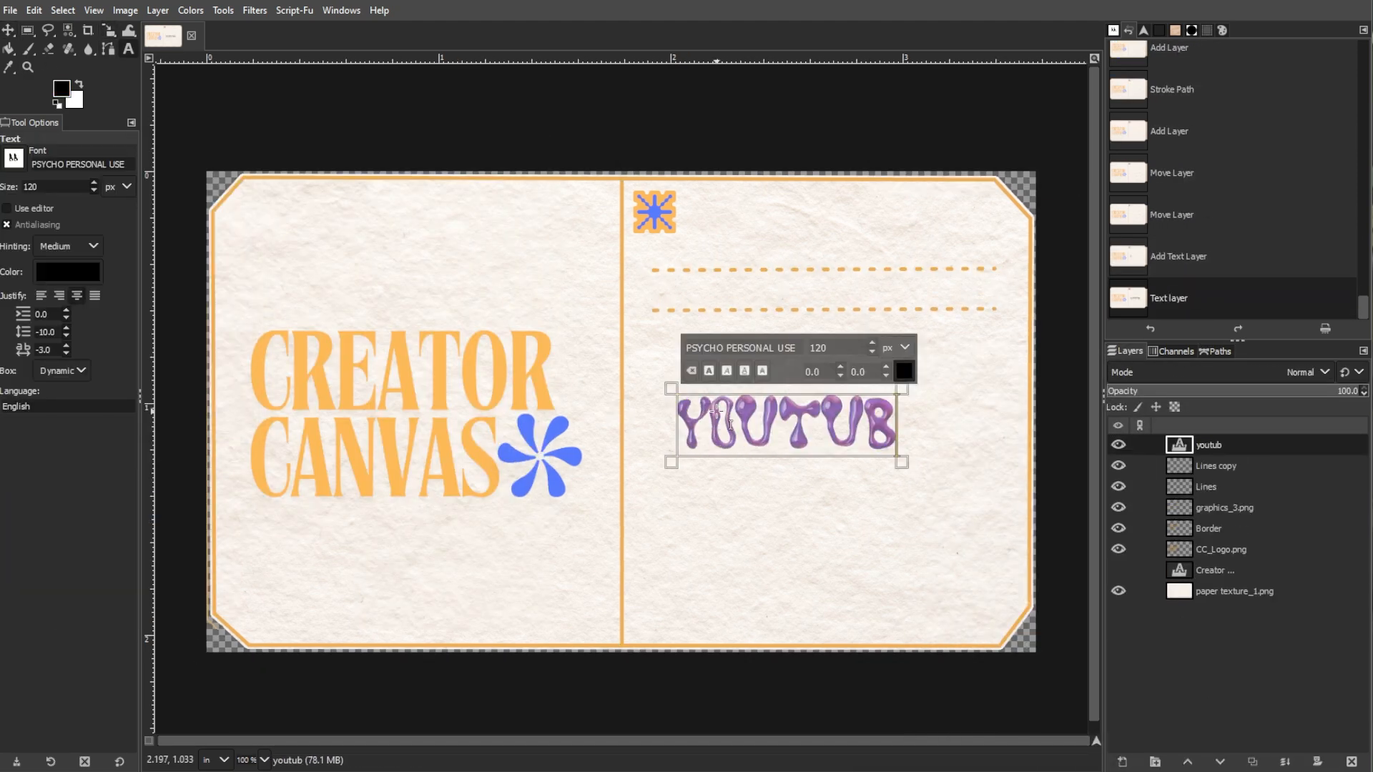
Edit the YouTube contact text on the card's right half
left_click(10, 9)
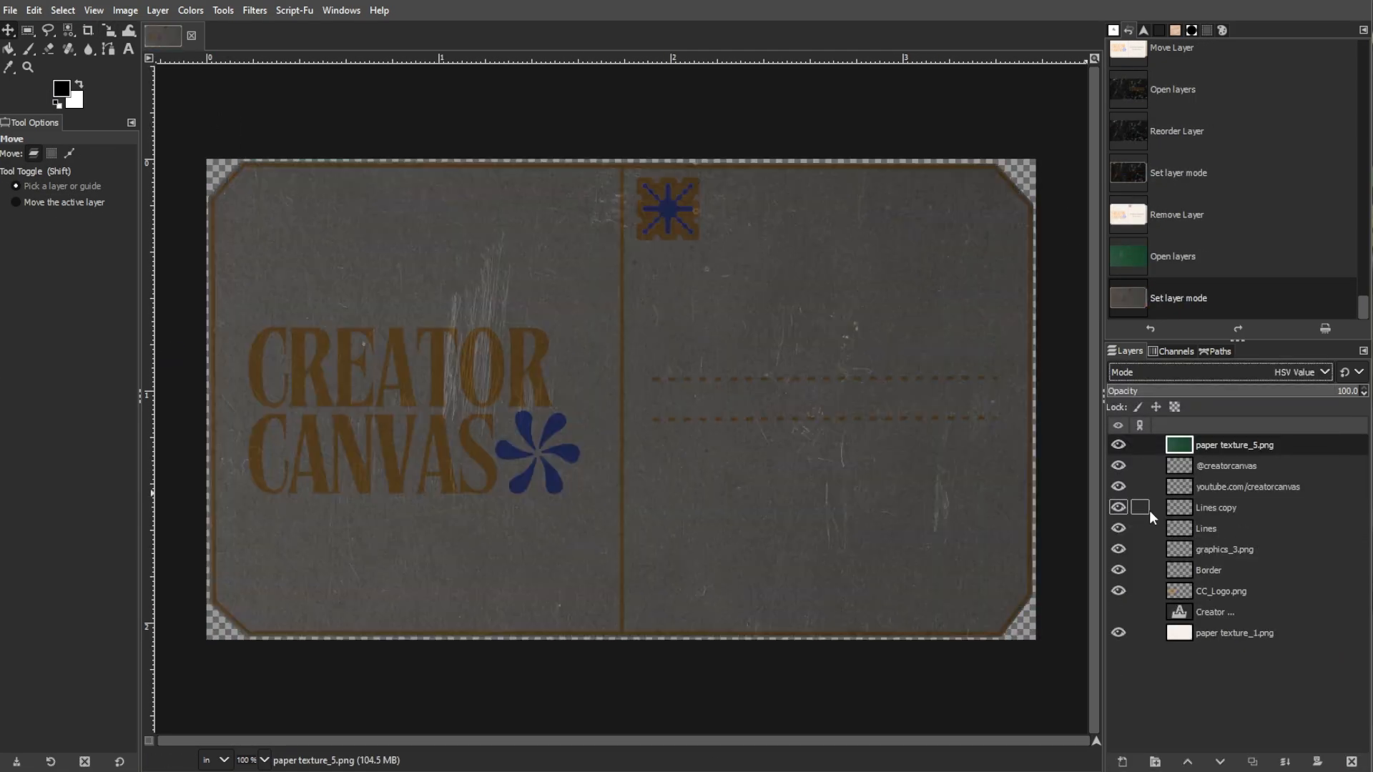
Switch the top paper texture's layer mode to Difference so the card turns pink and textured
left_click(1302, 372)
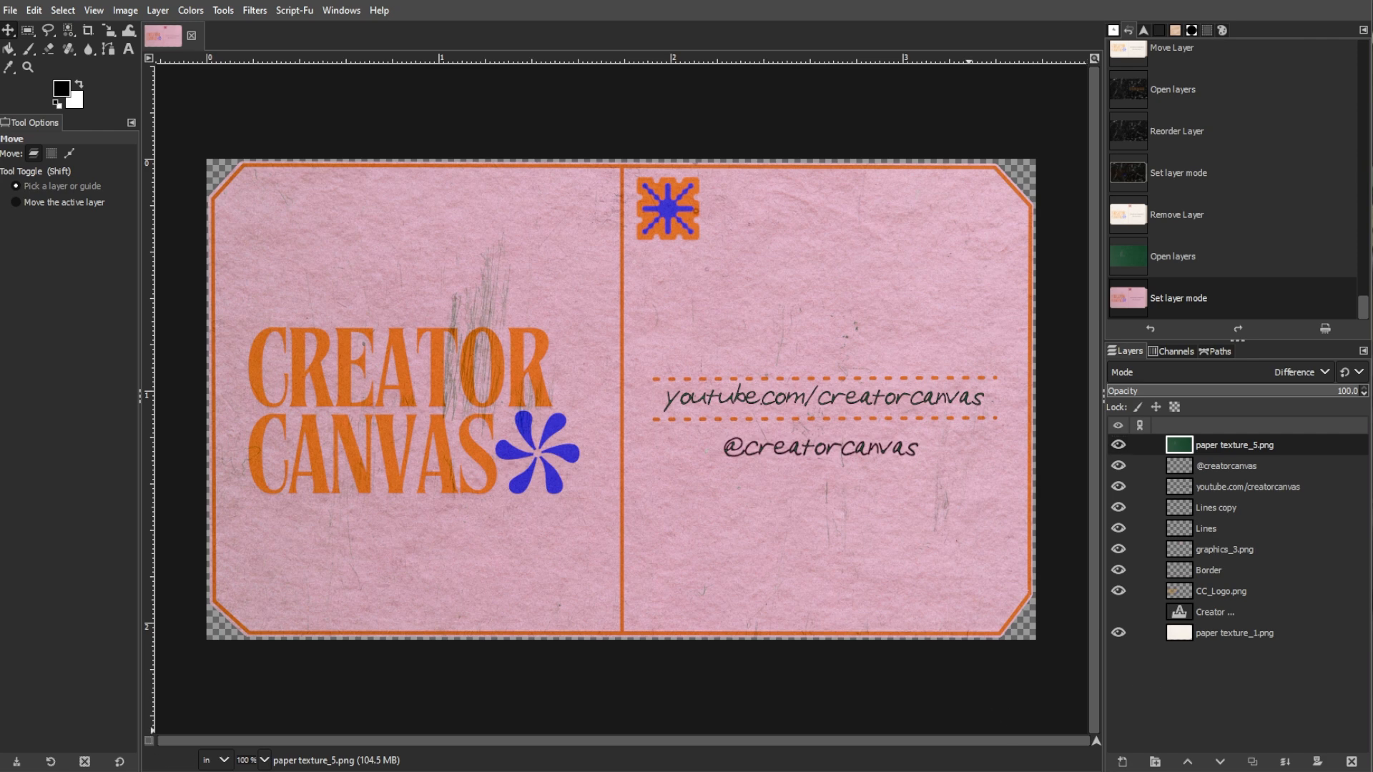
left_click(8, 10)
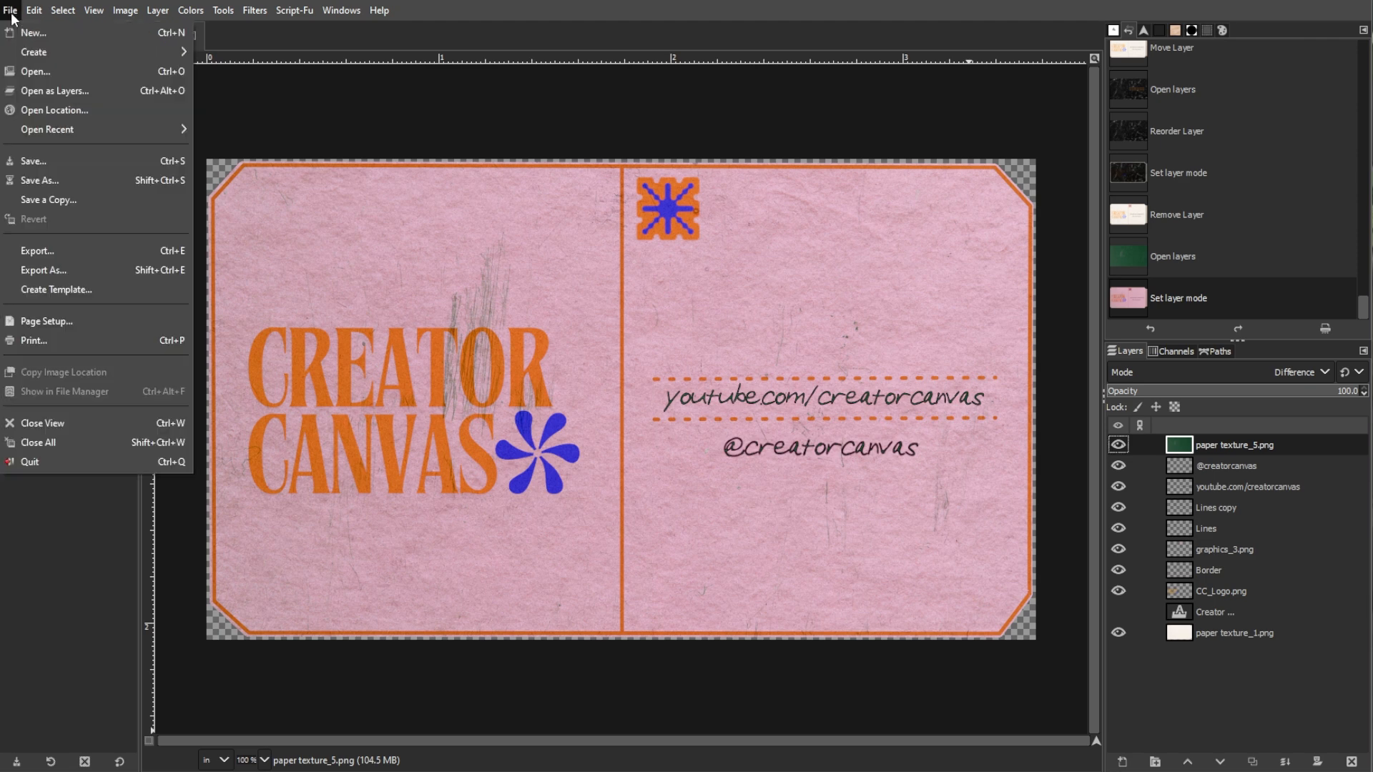
mouse_move(43, 271)
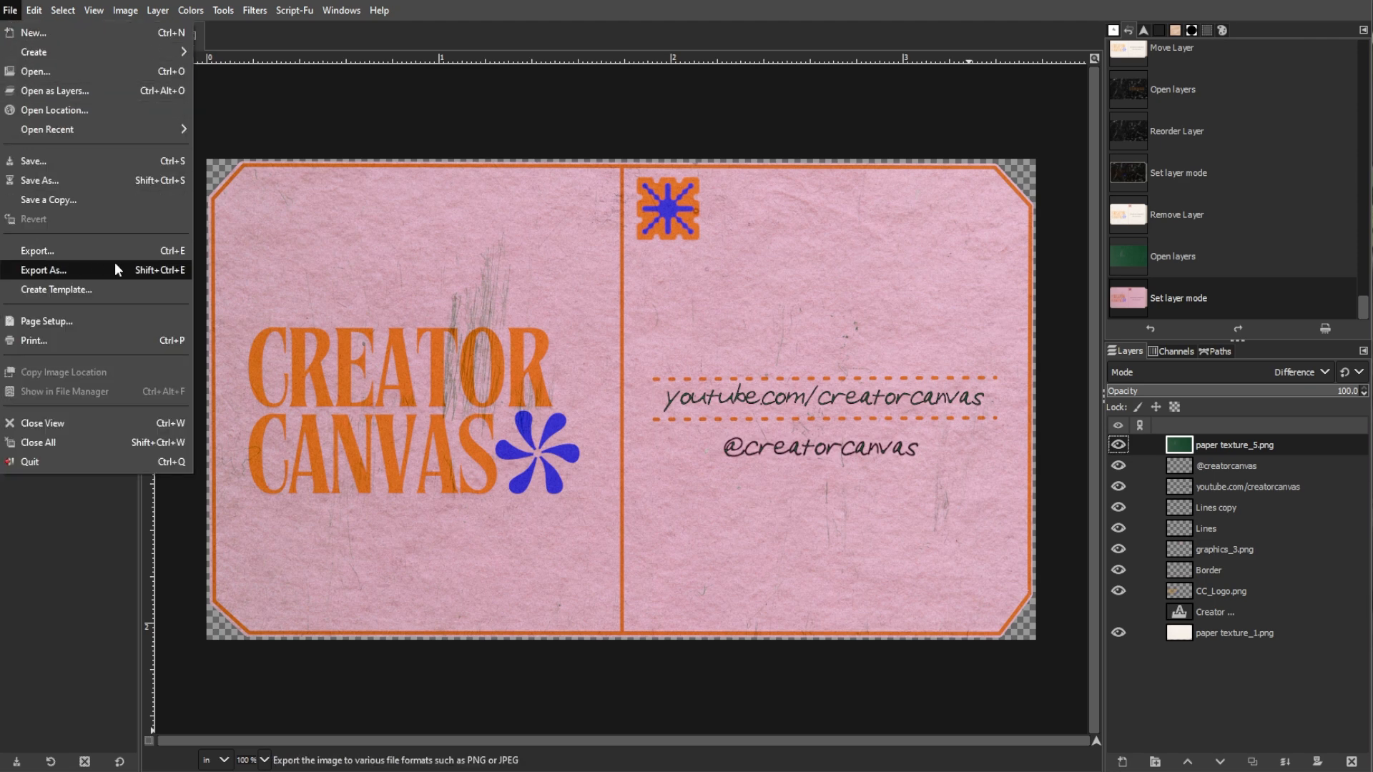